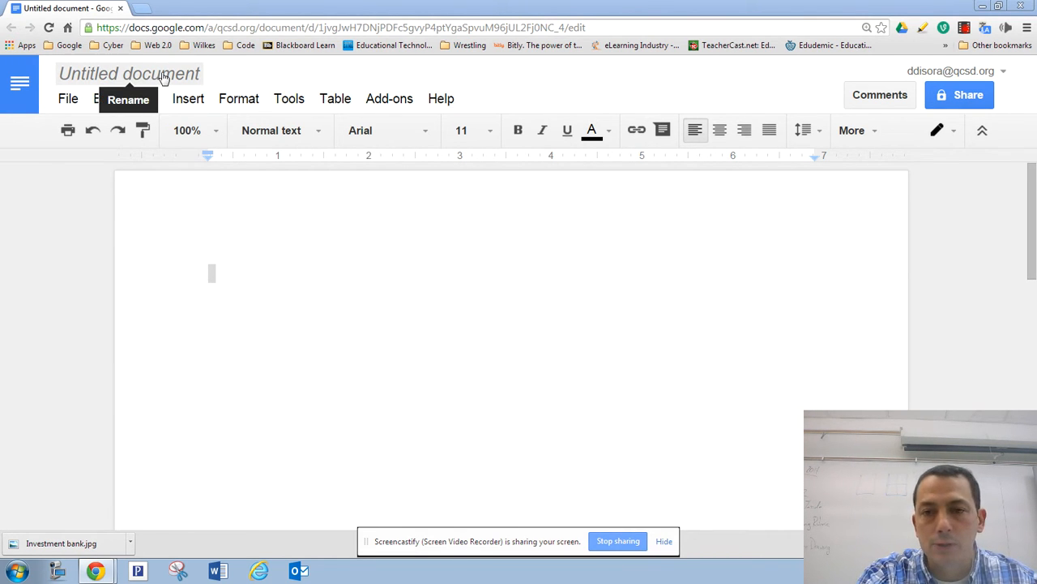
Rename the untitled document to 'MLA Format'
click(154, 73)
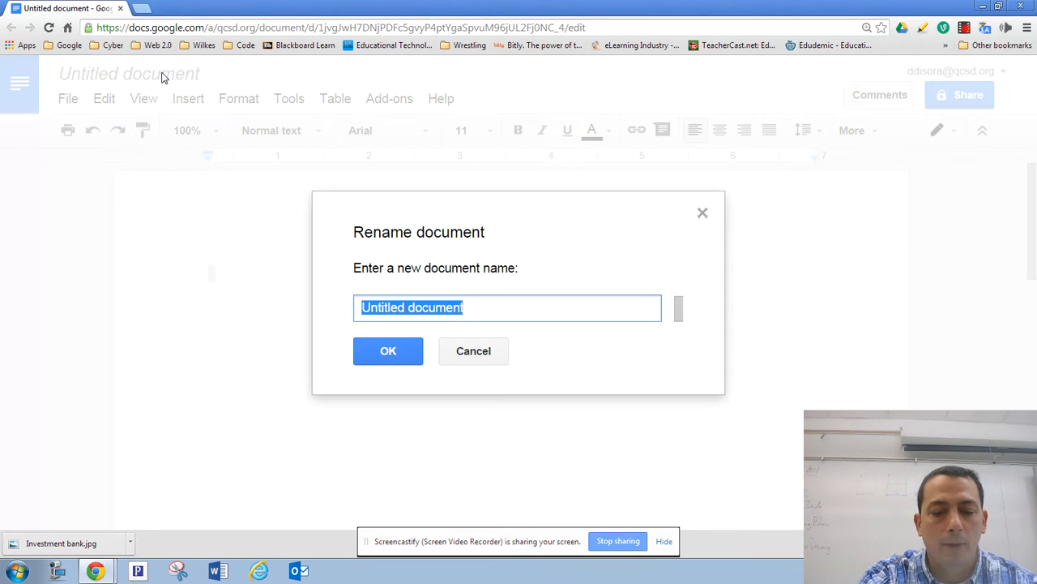
text(MLA)
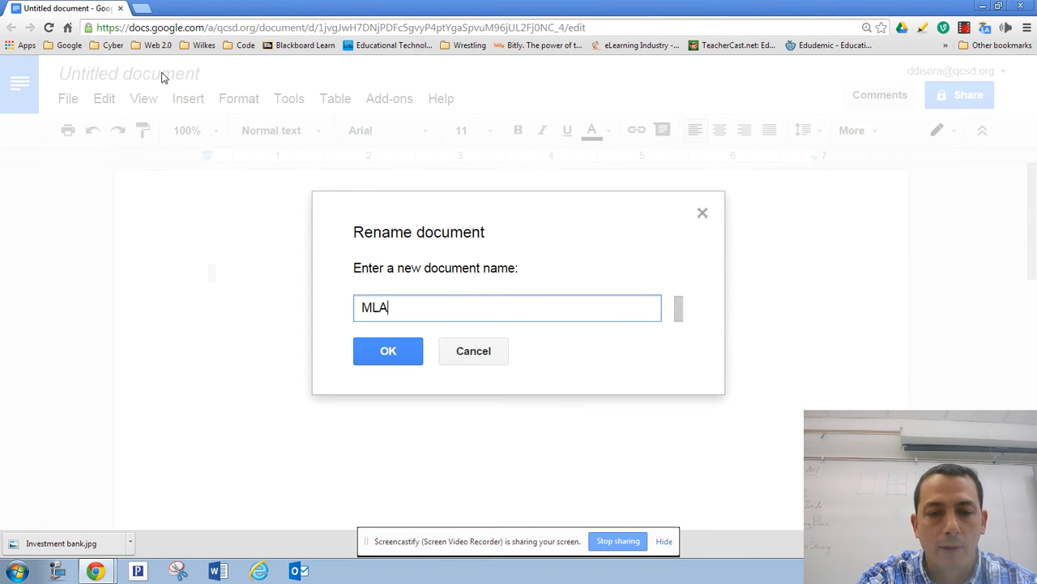
text(Format)
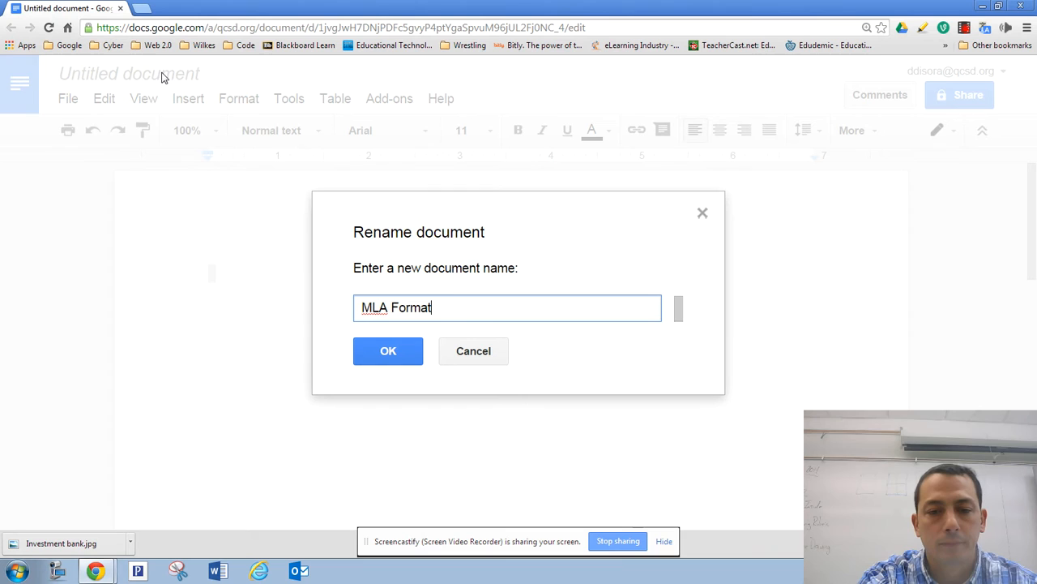
click(387, 351)
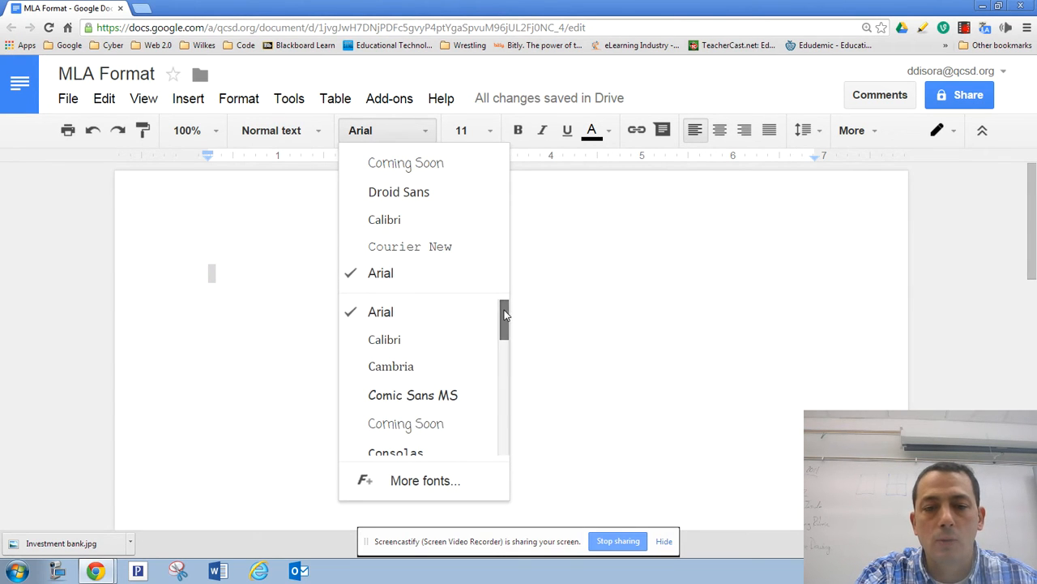
Choose Times New Roman from the font list
scroll(down, 3)
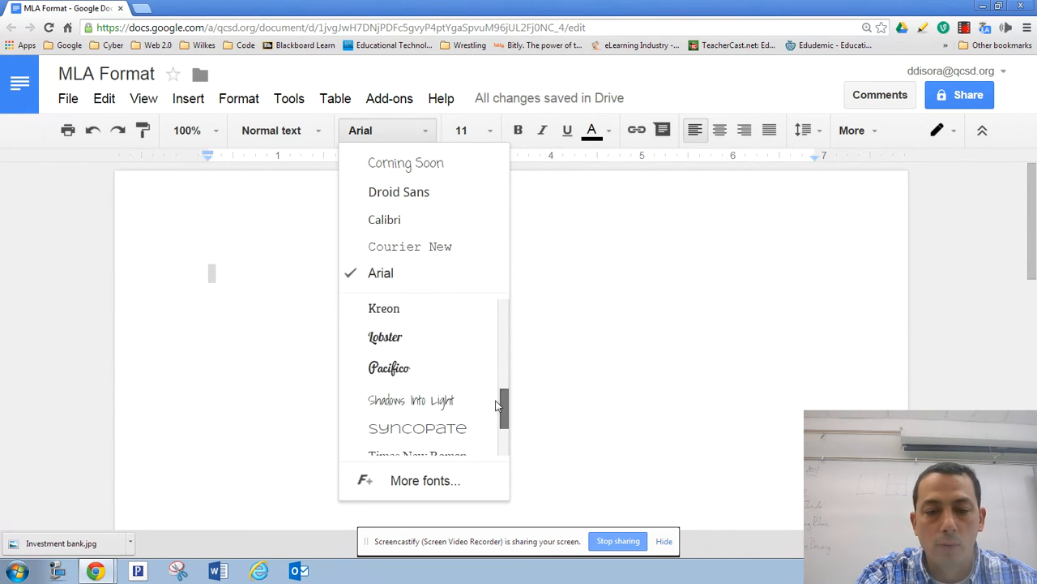
scroll(down, 3)
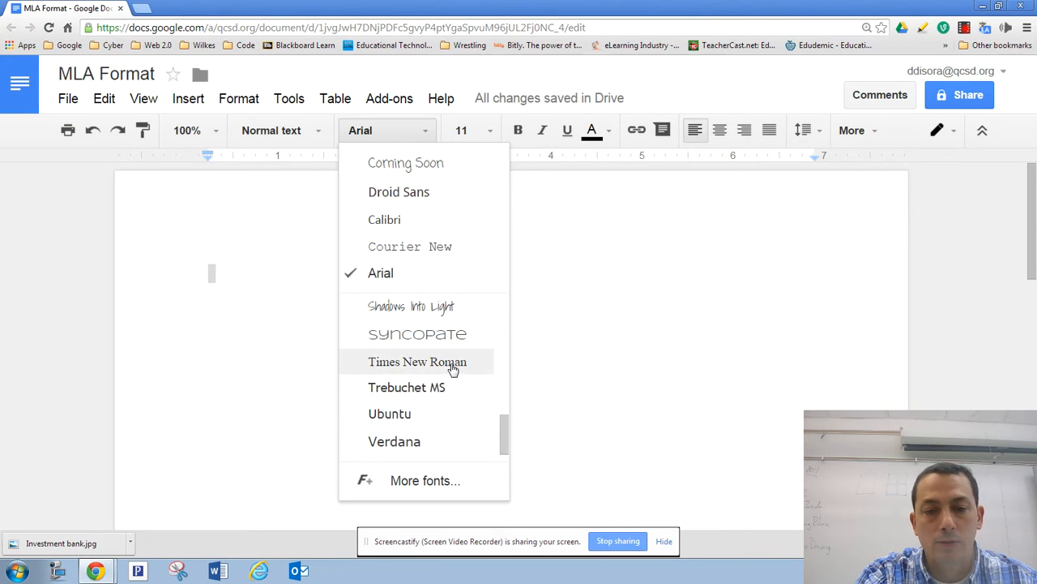
click(410, 361)
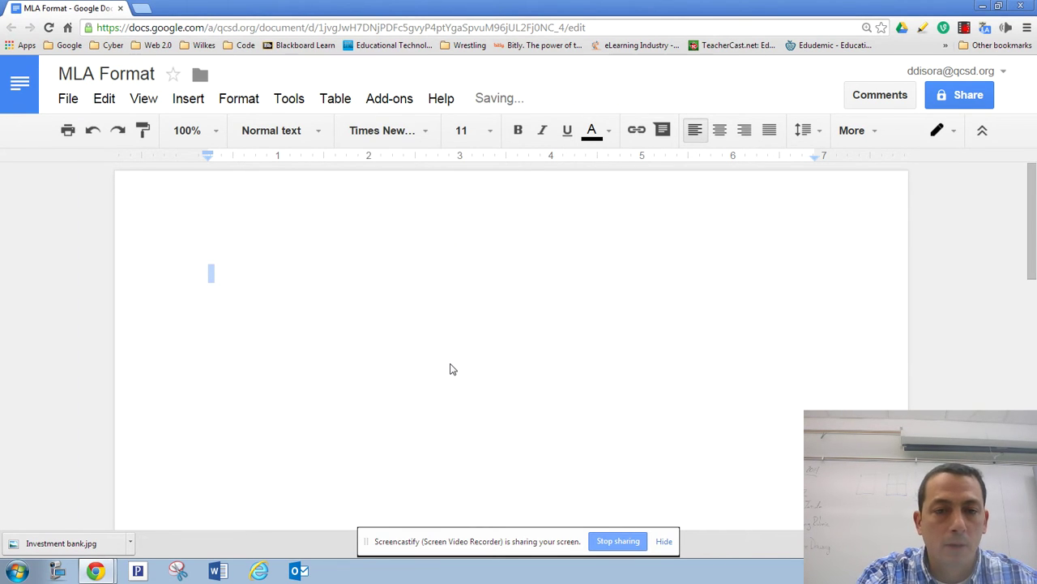
mouse_move(488, 130)
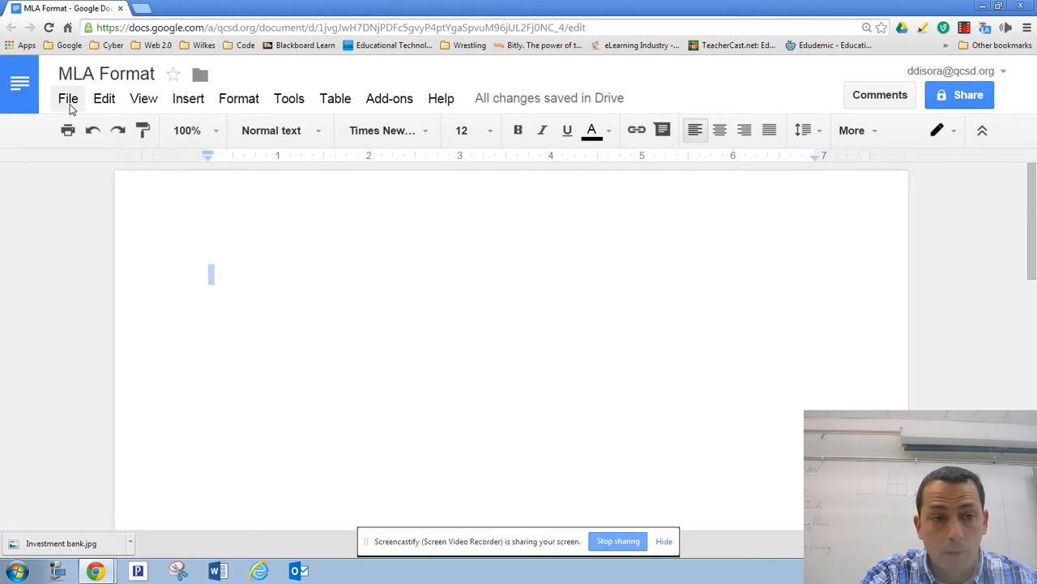
click(68, 98)
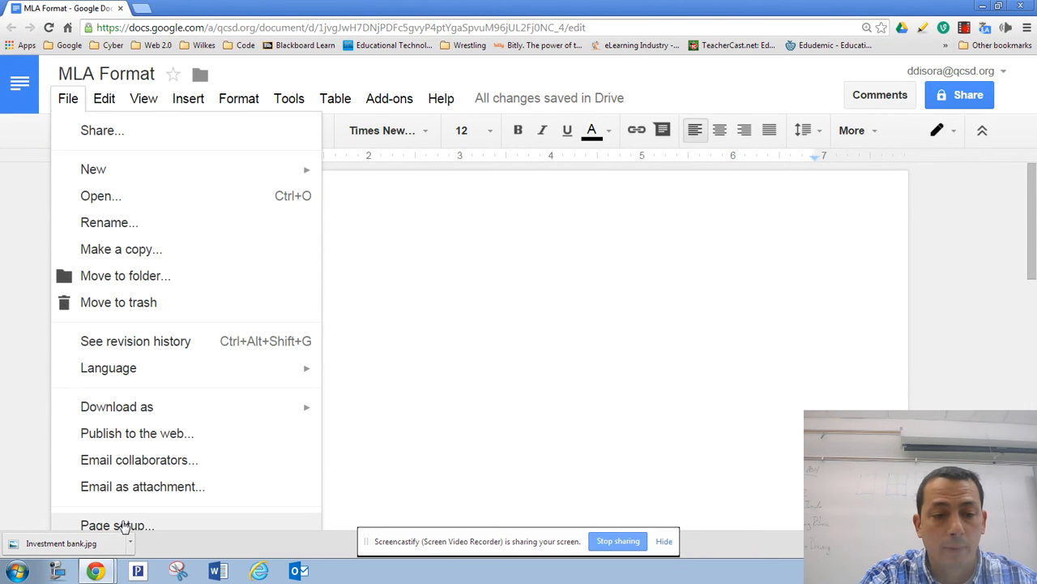
click(116, 523)
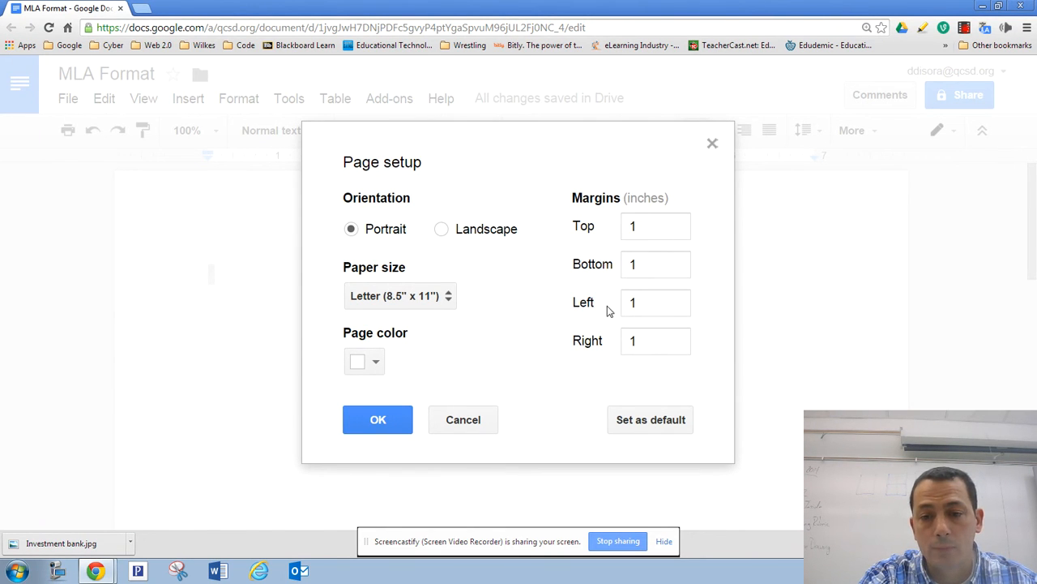
mouse_move(699, 197)
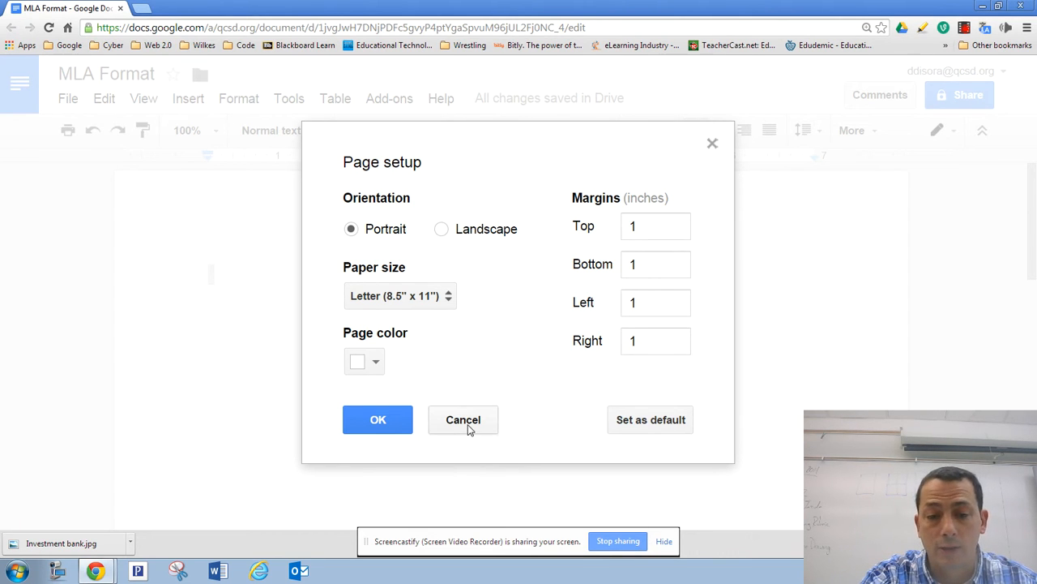
click(463, 419)
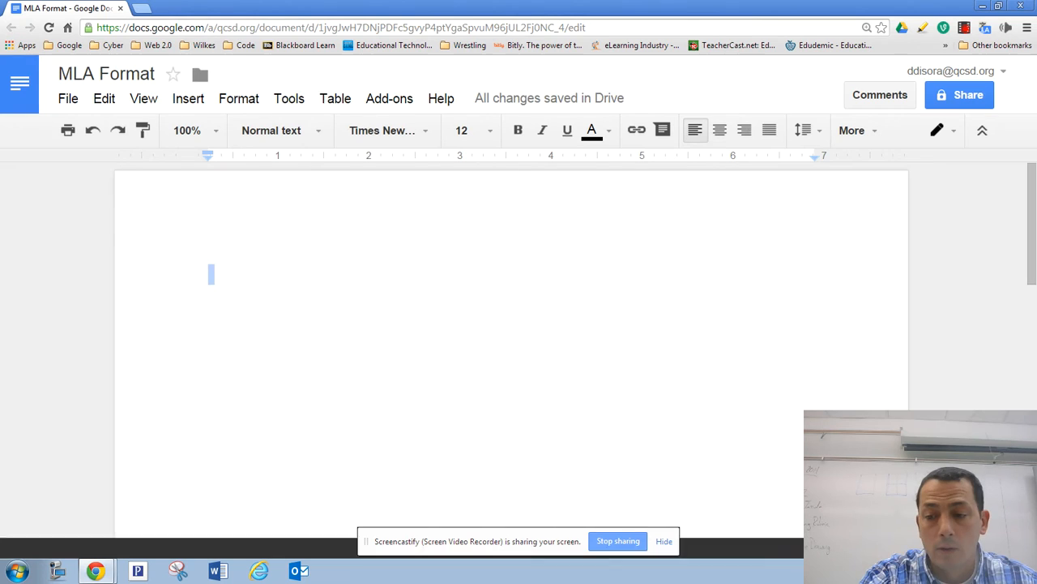
mouse_move(381, 246)
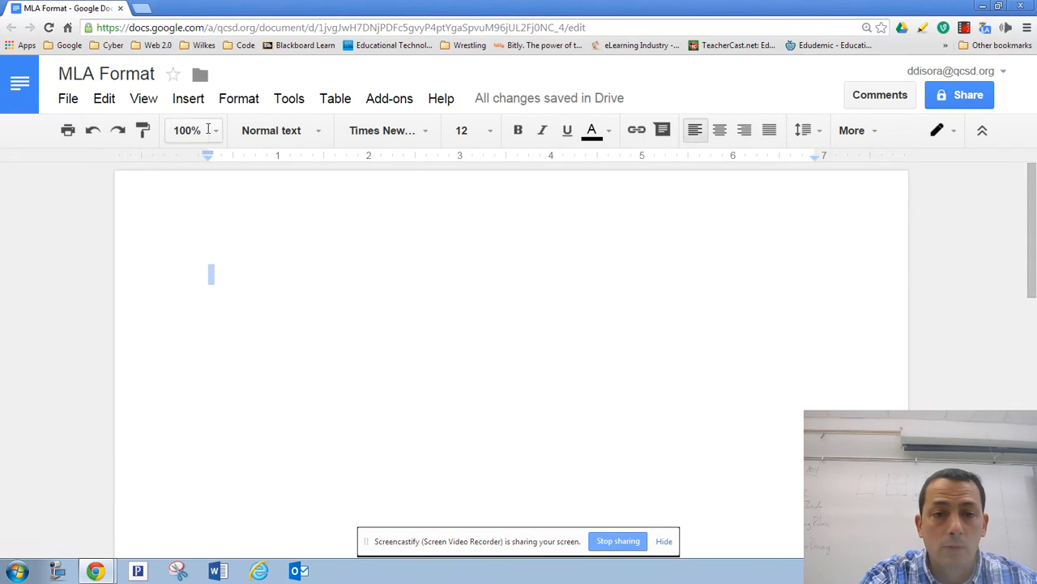
mouse_move(874, 140)
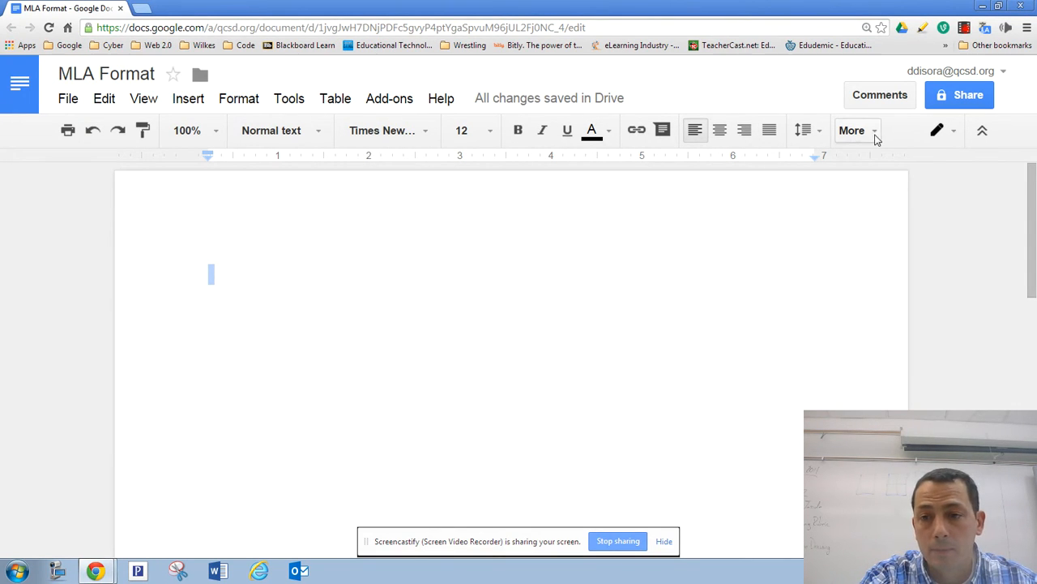
Apply Double line spacing from the line spacing menu
click(805, 129)
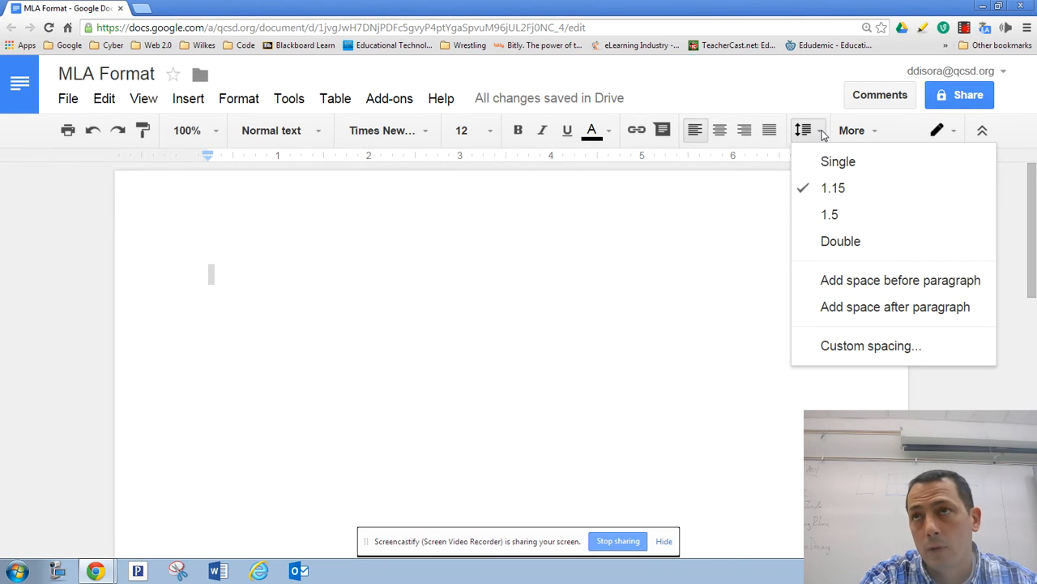
mouse_move(841, 241)
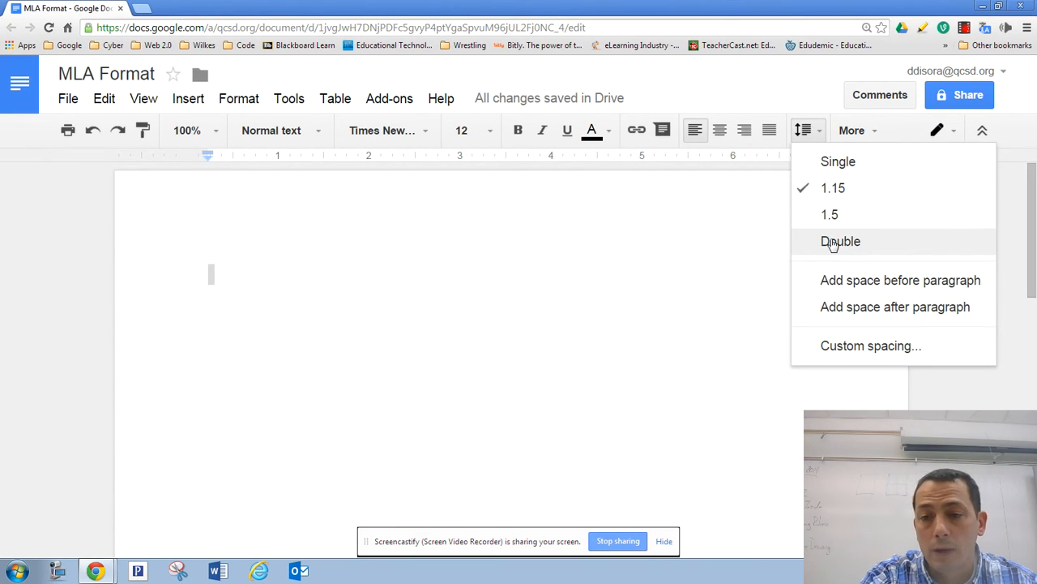
click(840, 242)
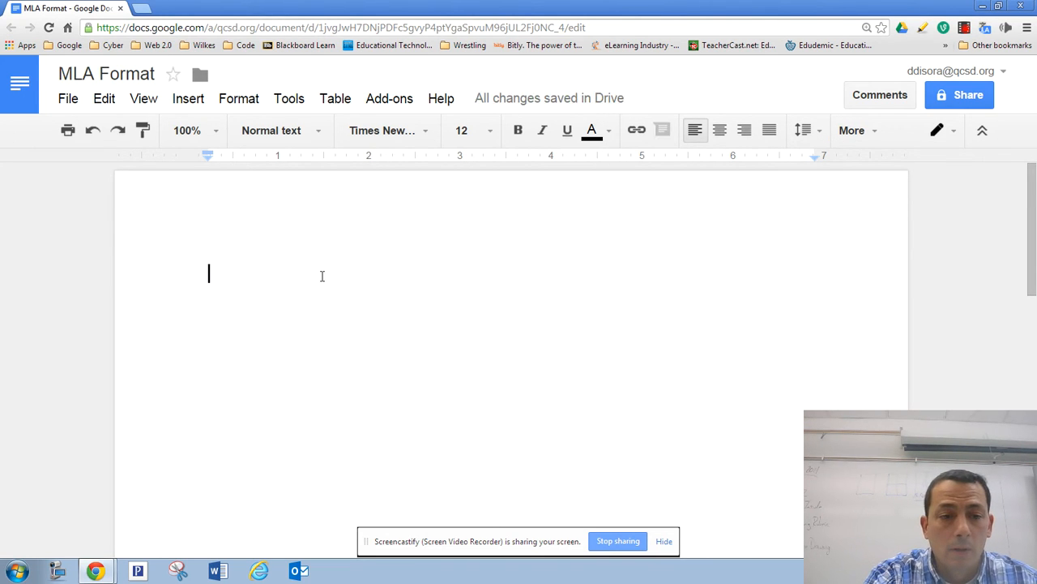
mouse_move(296, 253)
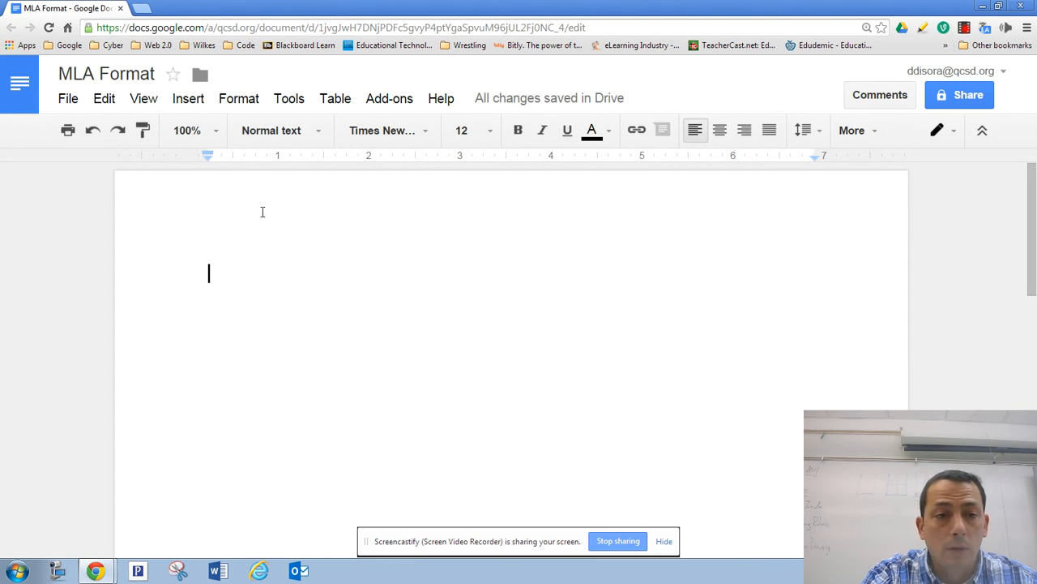
Insert a top-of-page page number and put 'Last Name' before it in the header
click(187, 98)
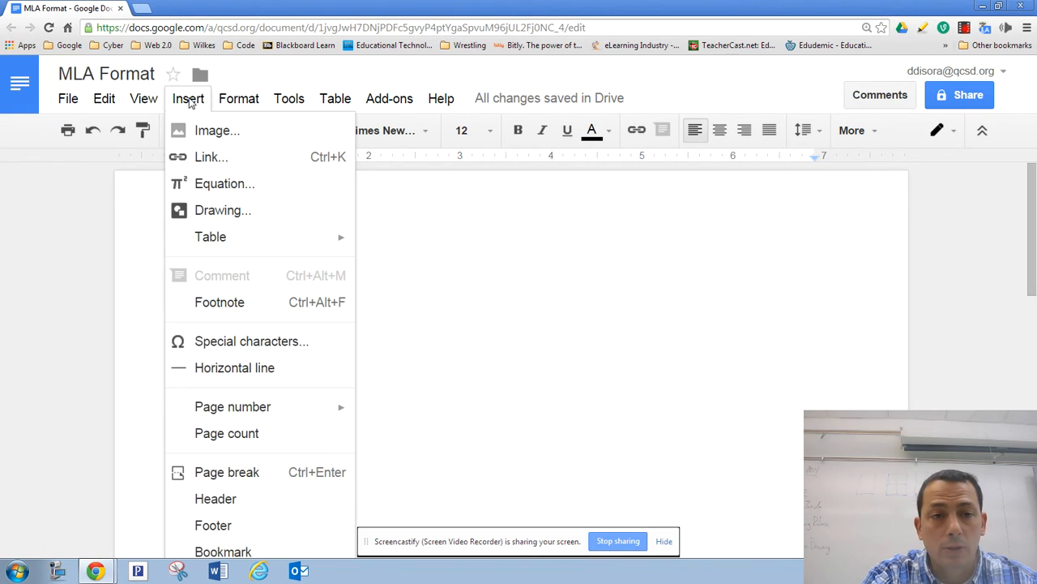
mouse_move(290, 415)
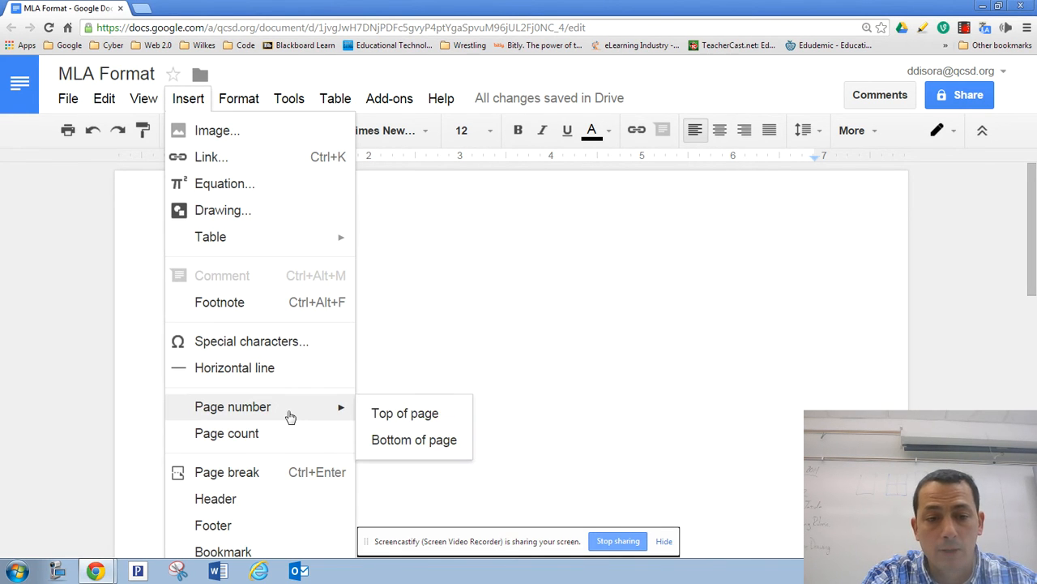
mouse_move(402, 414)
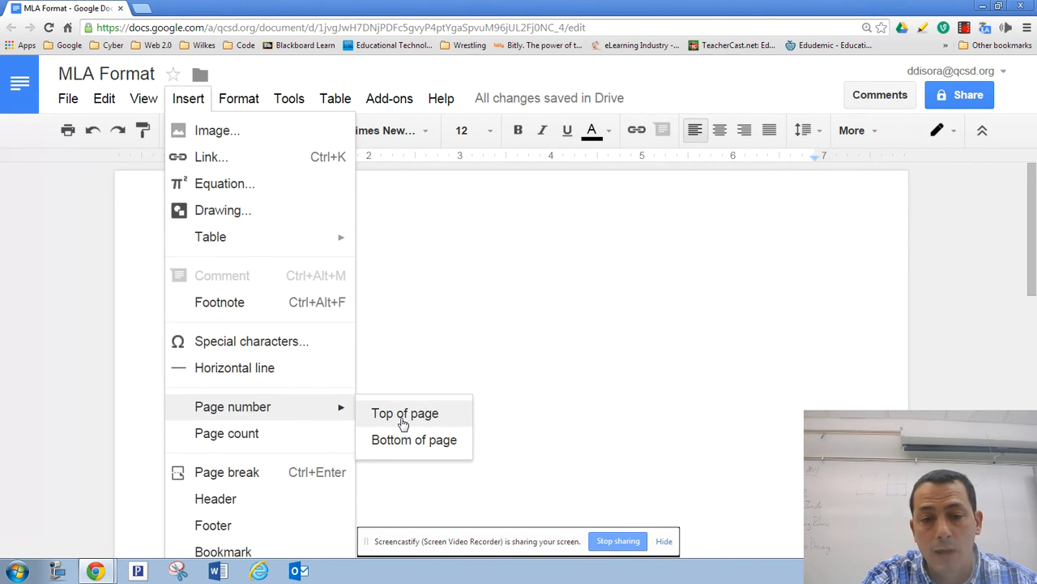
click(402, 412)
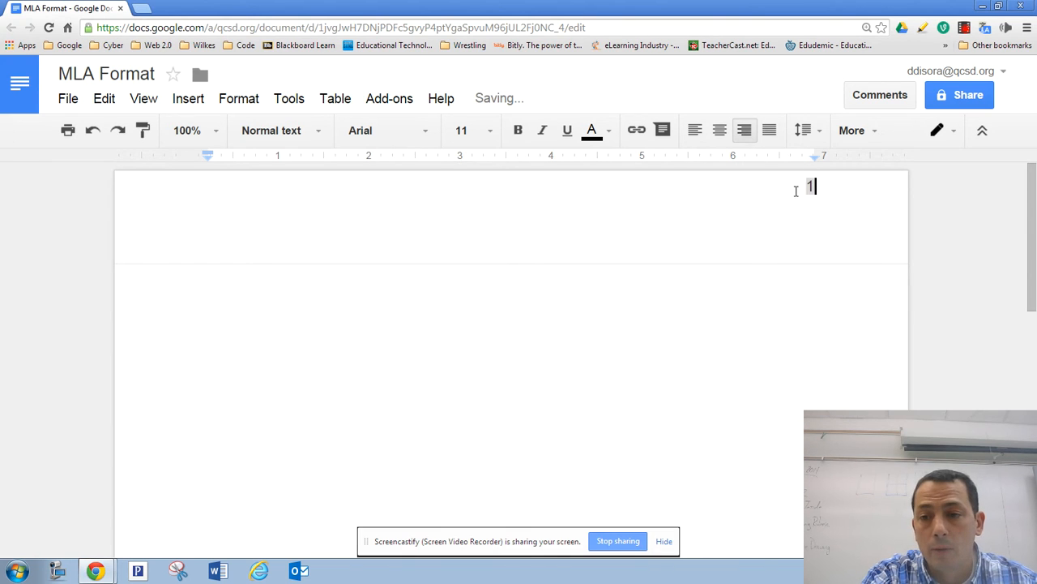
key(Backspace)
text(Last )
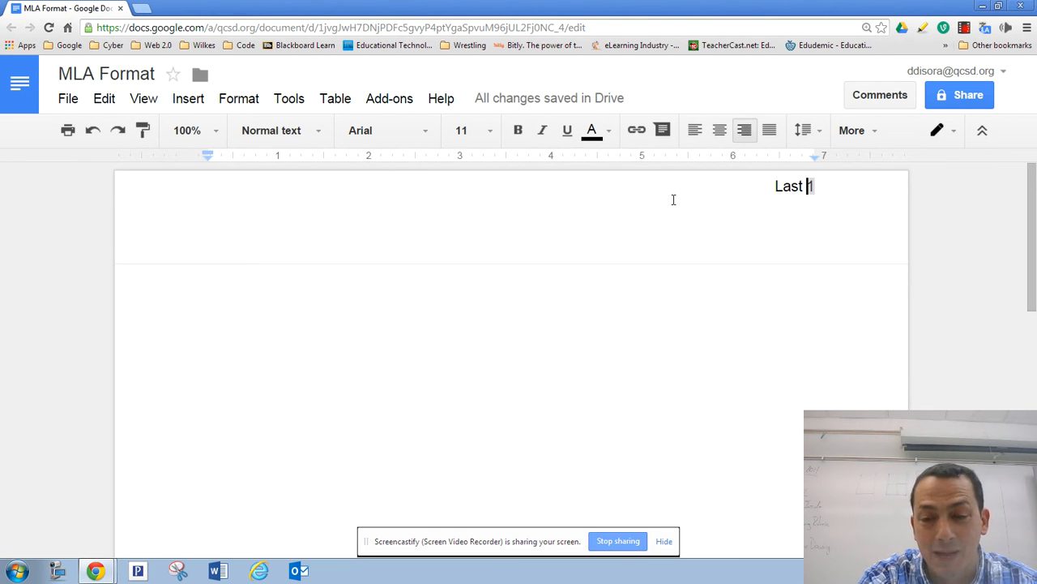
text(Name)
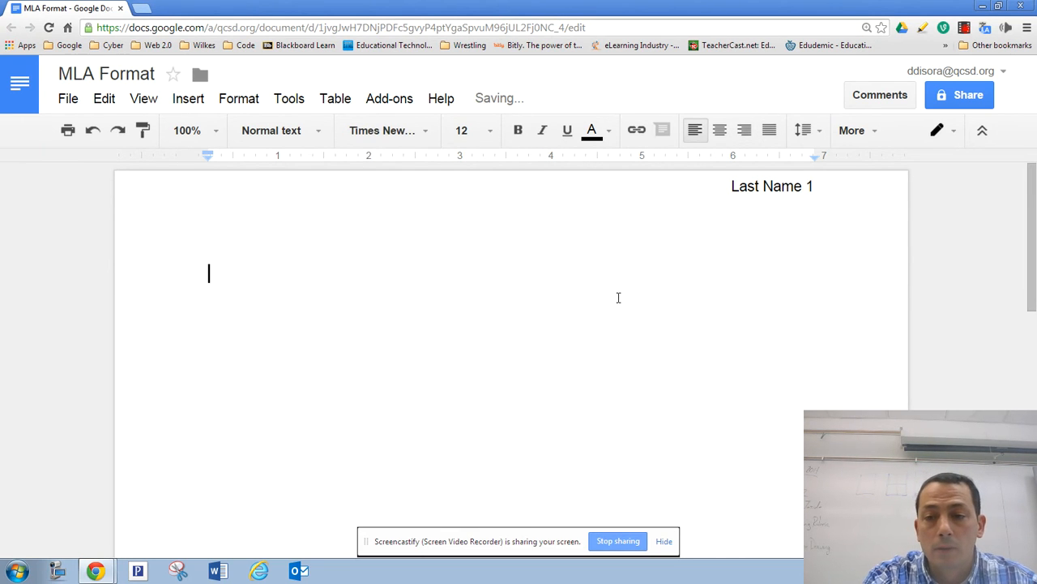
mouse_move(635, 203)
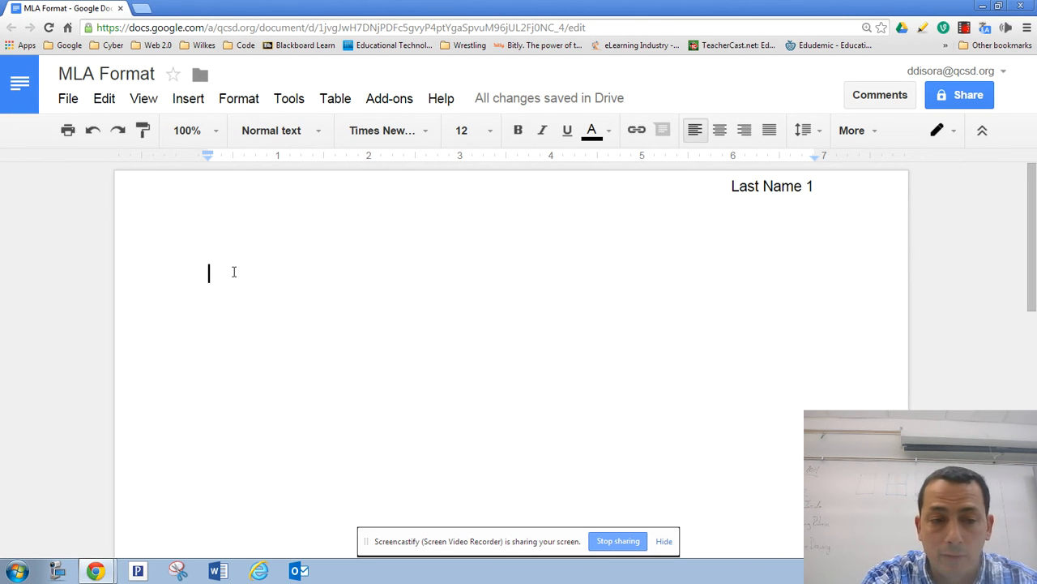
Type the heading lines First Name Last Name, Teacher's Name, Course, and Date
text(First Name Last Name)
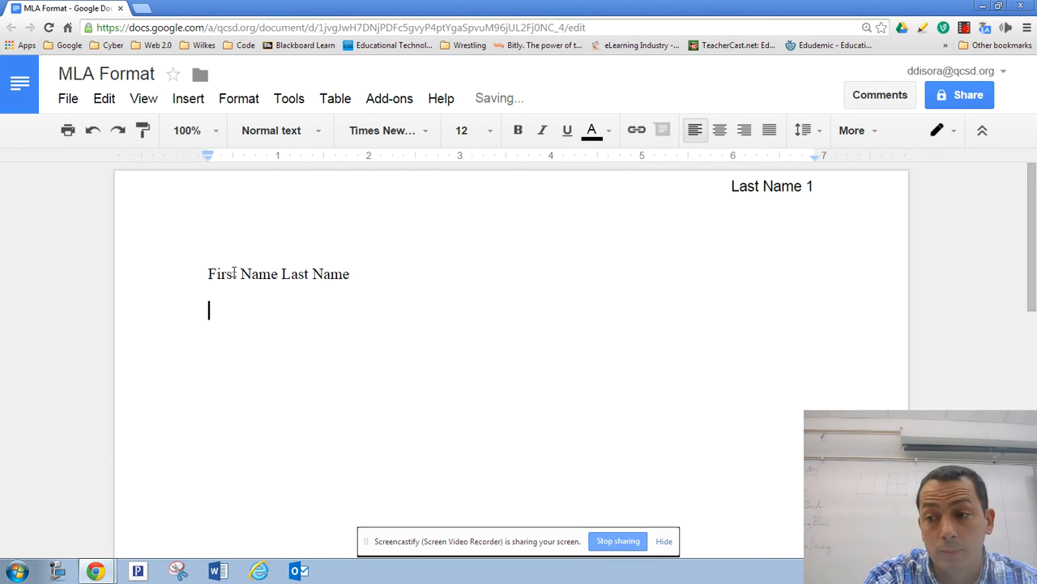
text(Tea)
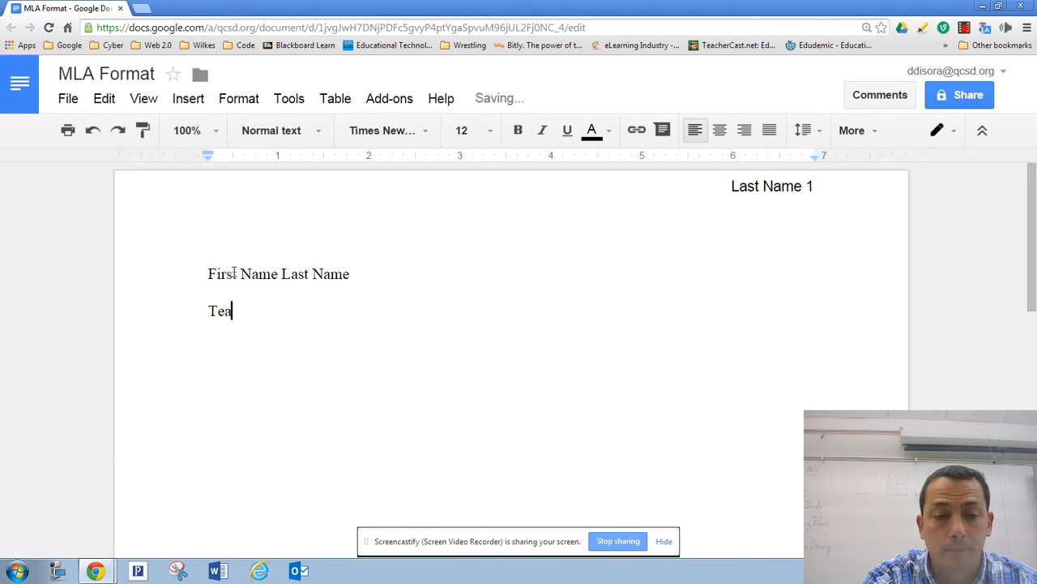
text(cher's Na)
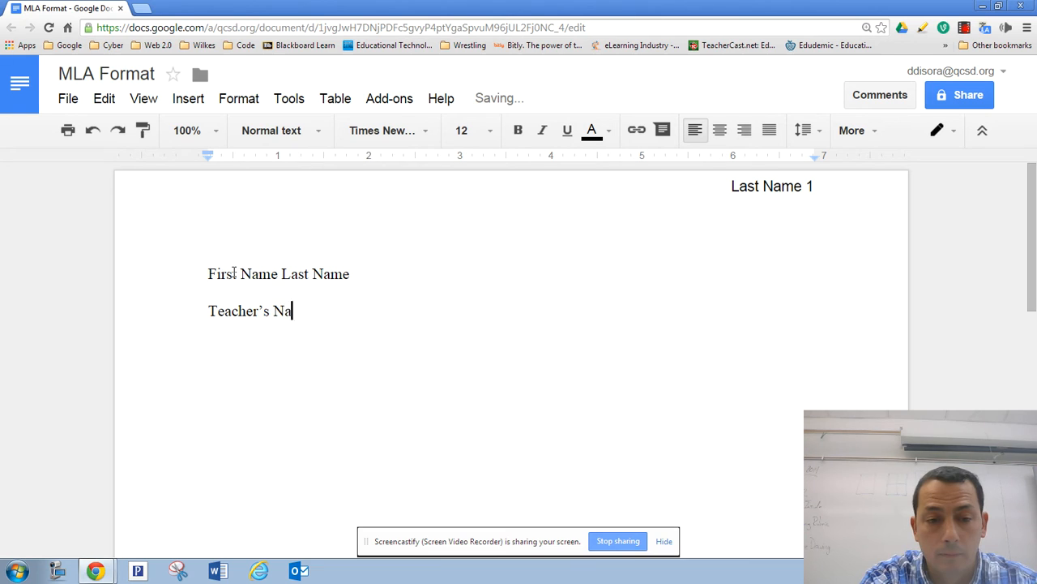
text(me)
text(Course)
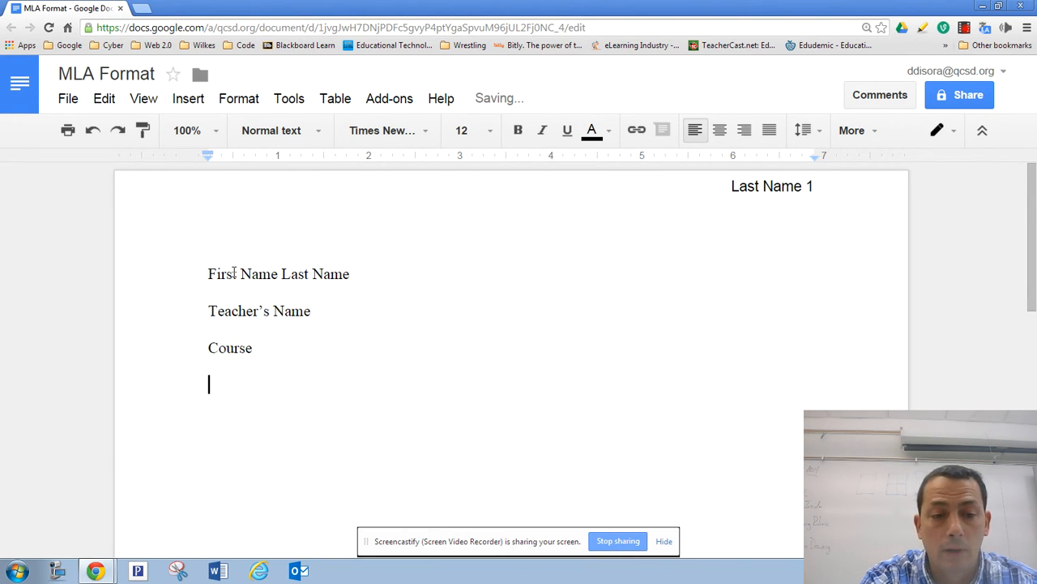
text(Date)
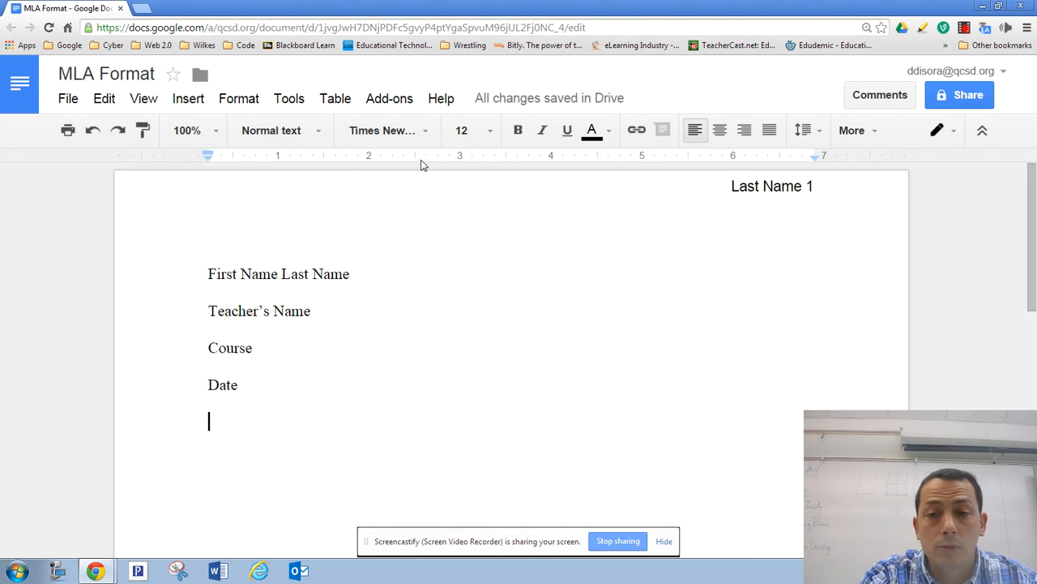
Add a centered 'Title' line below the date
click(719, 130)
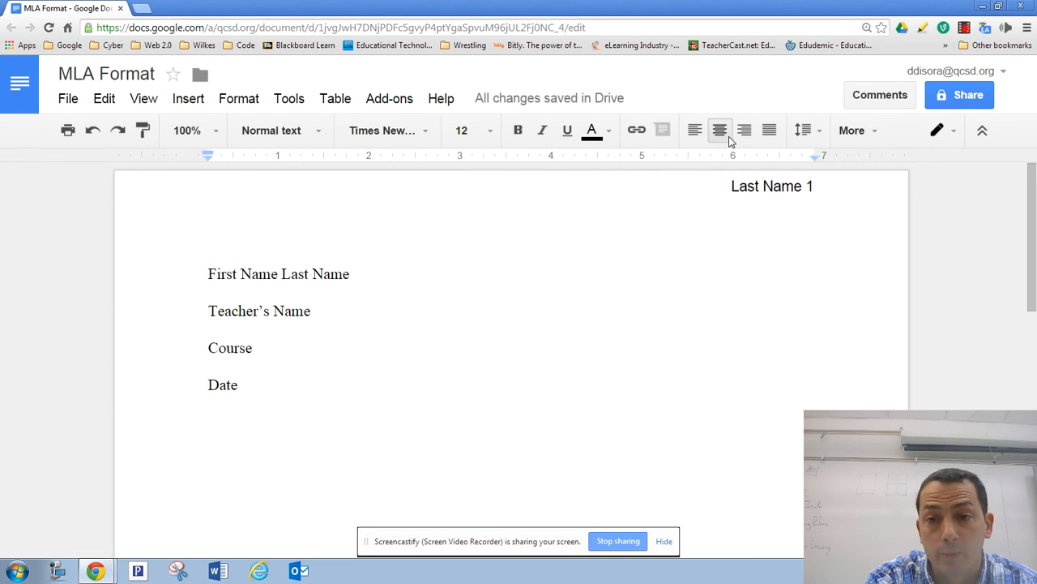
text(Title)
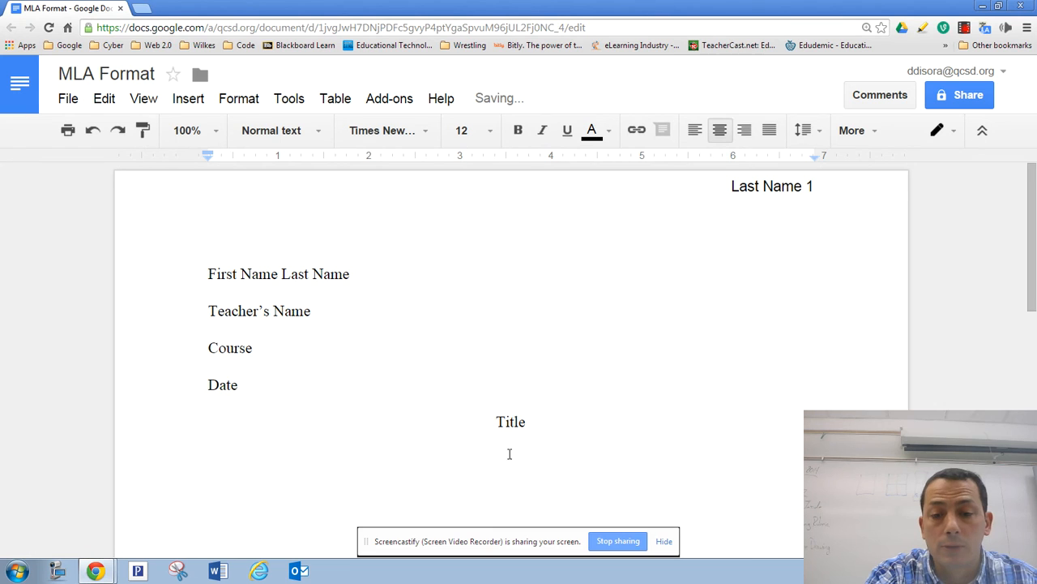
mouse_move(695, 130)
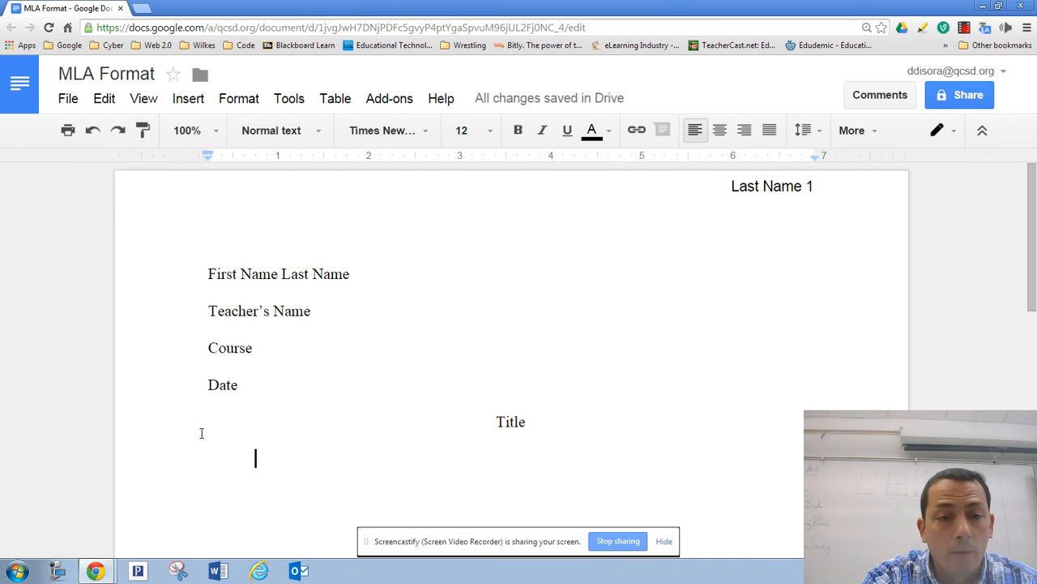
Type 'Start here' on the indented line below the title
text(Start)
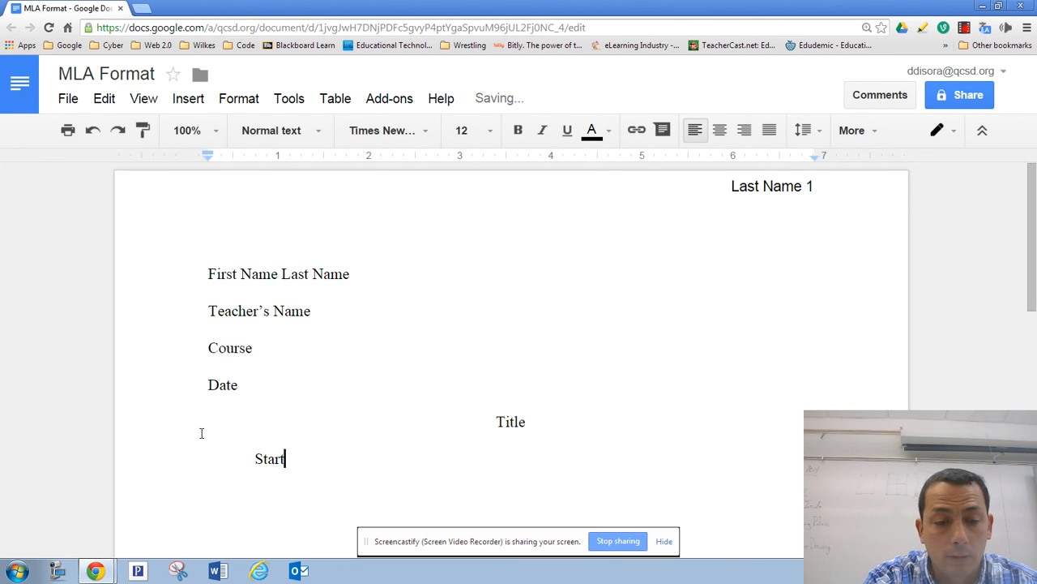
text(here)
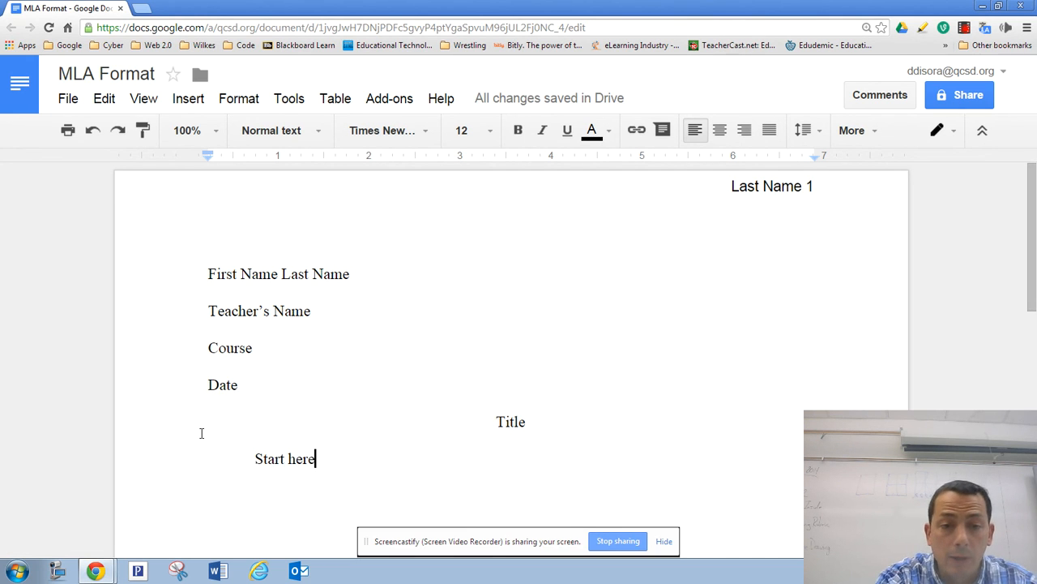
mouse_move(626, 260)
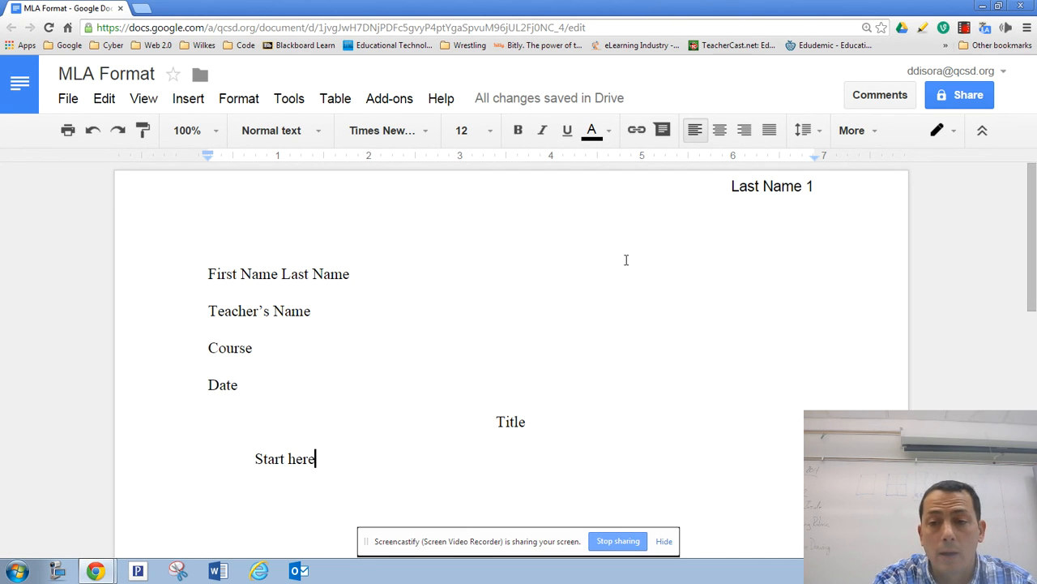